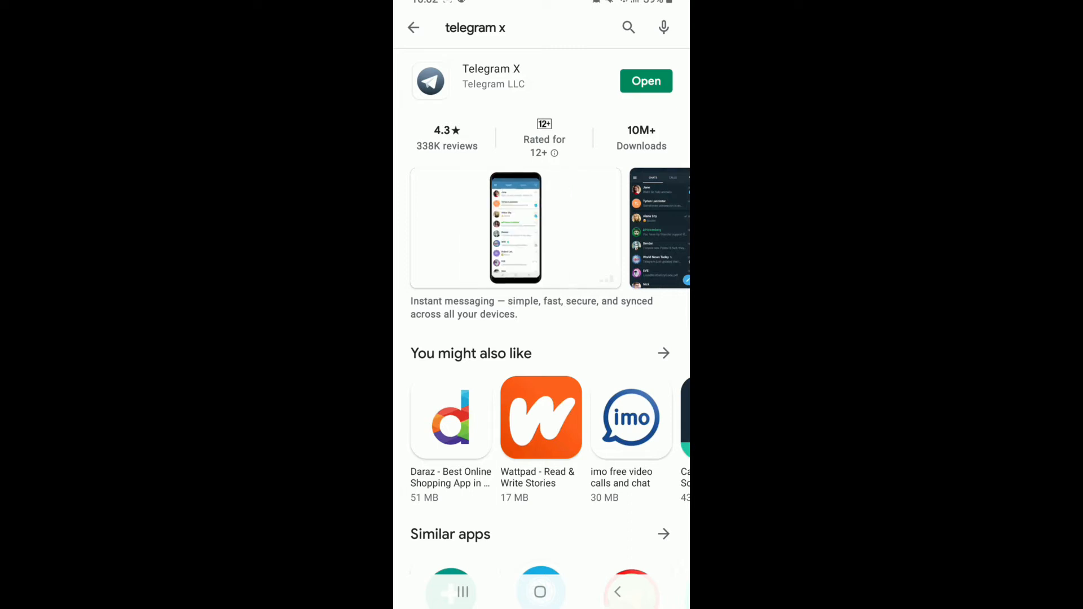
Launch the installed Telegram X app from its Google Play Store page to reach the welcome screen
left_click(646, 81)
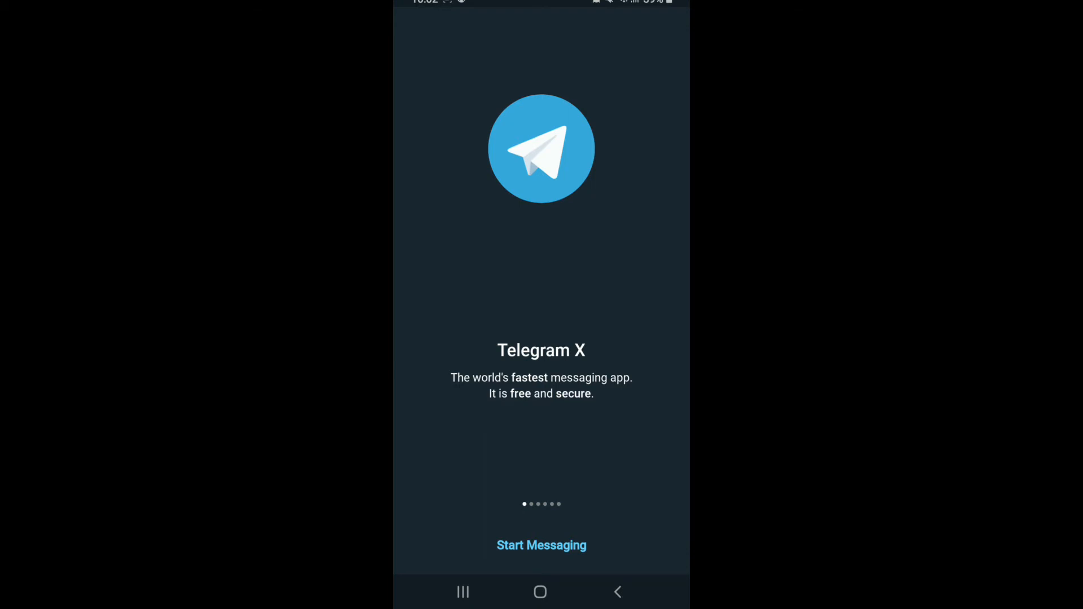
Start messaging, choose Nepal (+977), submit the phone number and request the SMS confirmation code
left_click(542, 545)
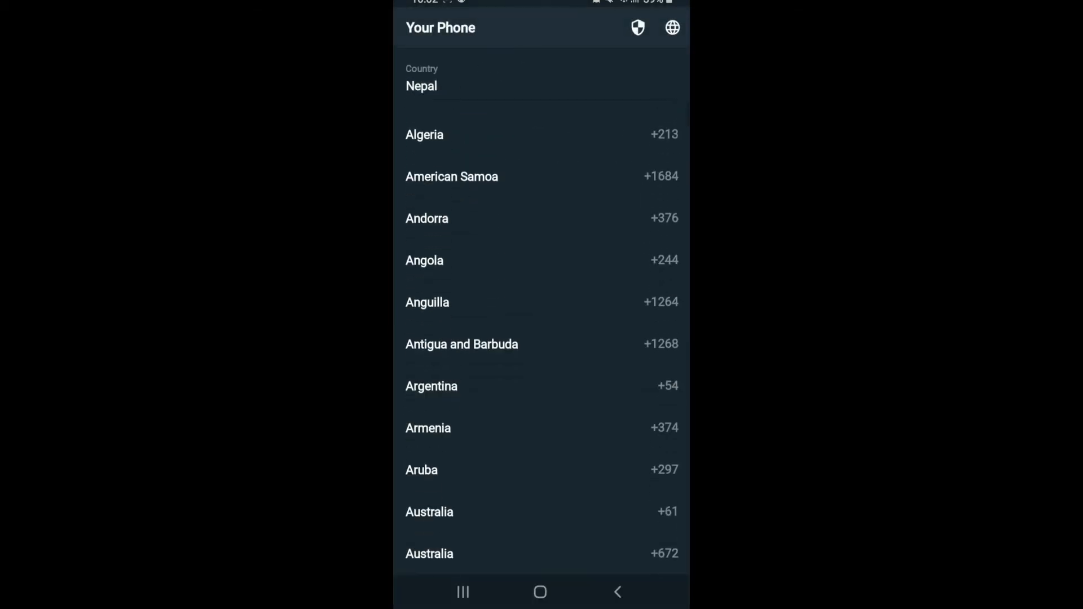
left_click(421, 86)
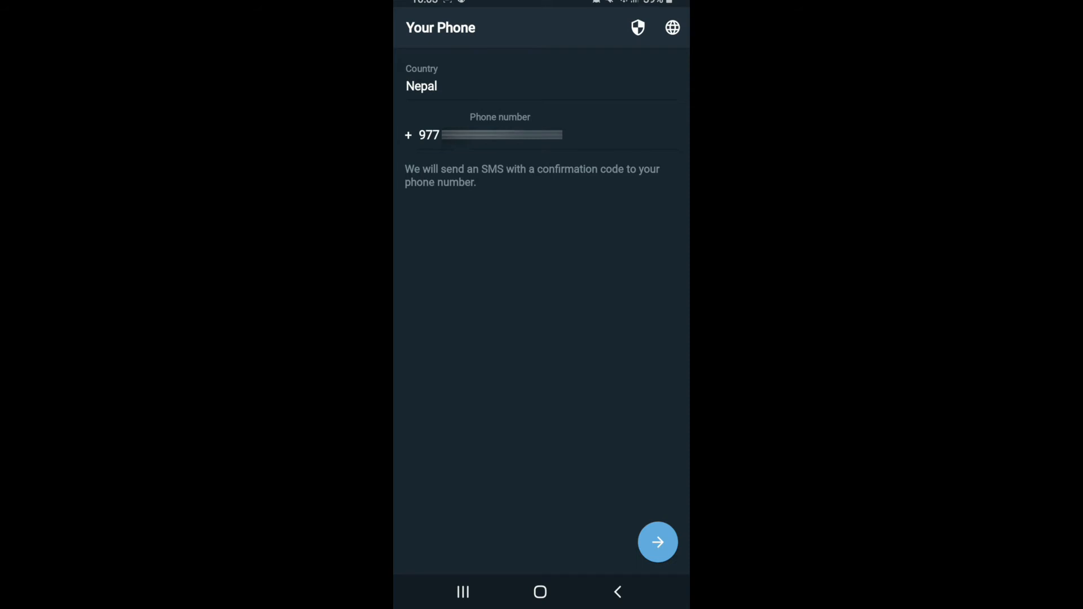
left_click(657, 543)
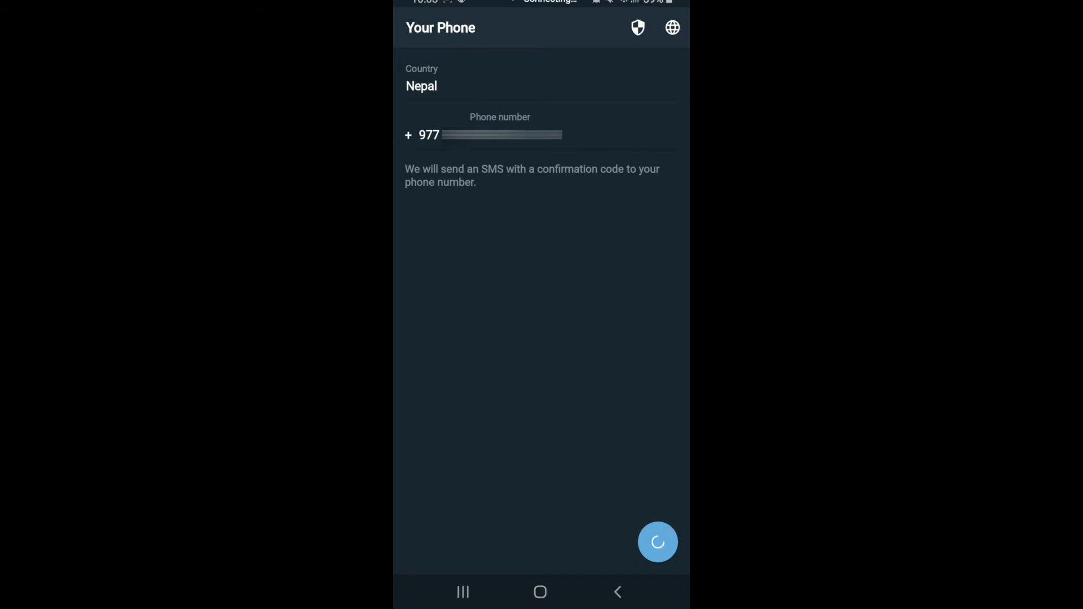
left_click(656, 543)
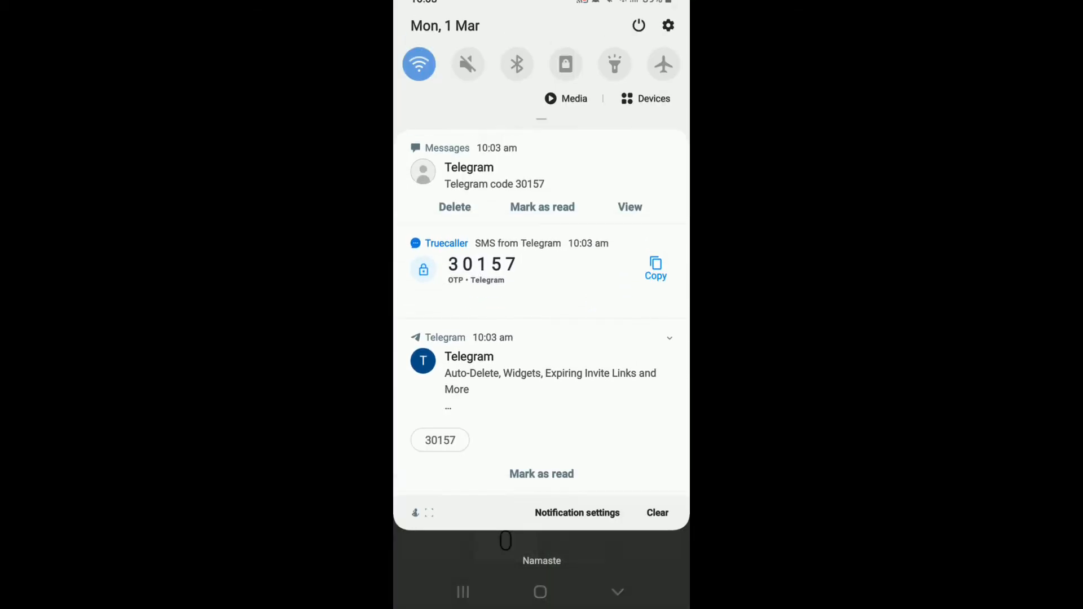
left_click(655, 270)
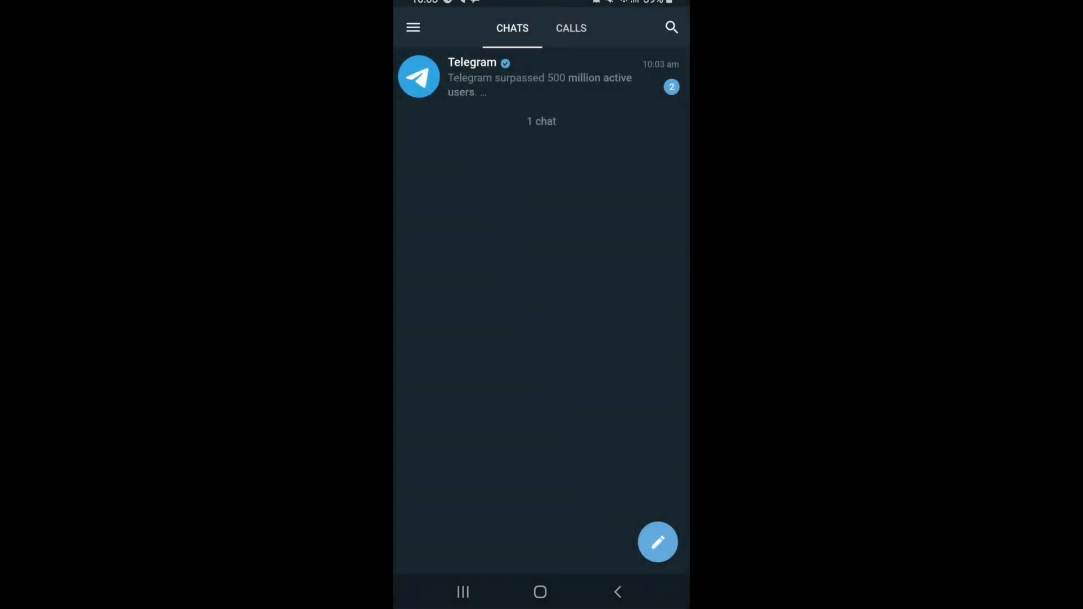
Switch to the empty Calls section, then briefly view and close the side menu
left_click(657, 542)
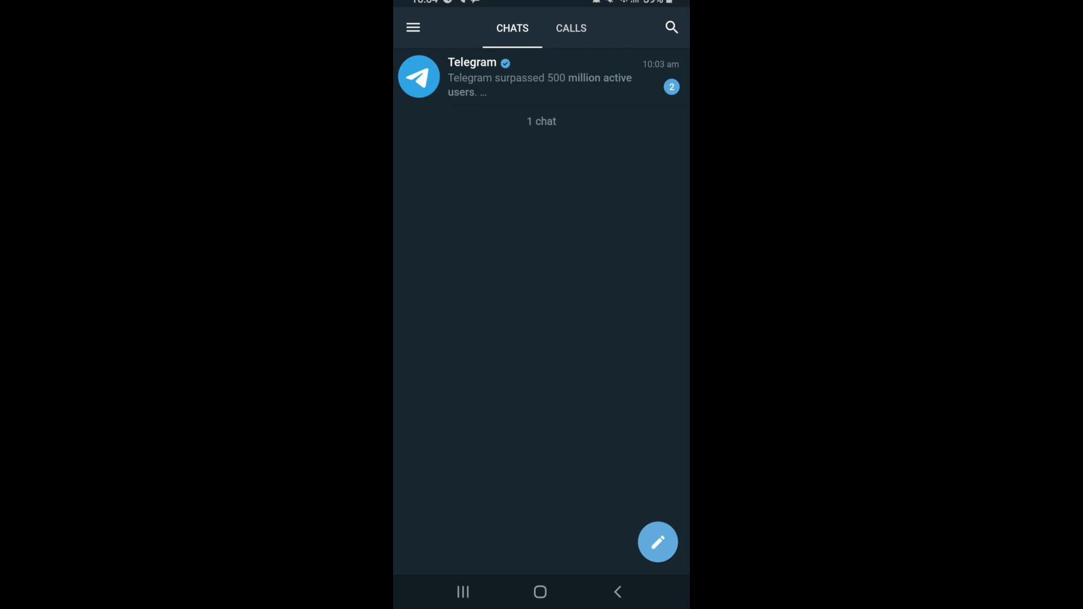
left_click(571, 28)
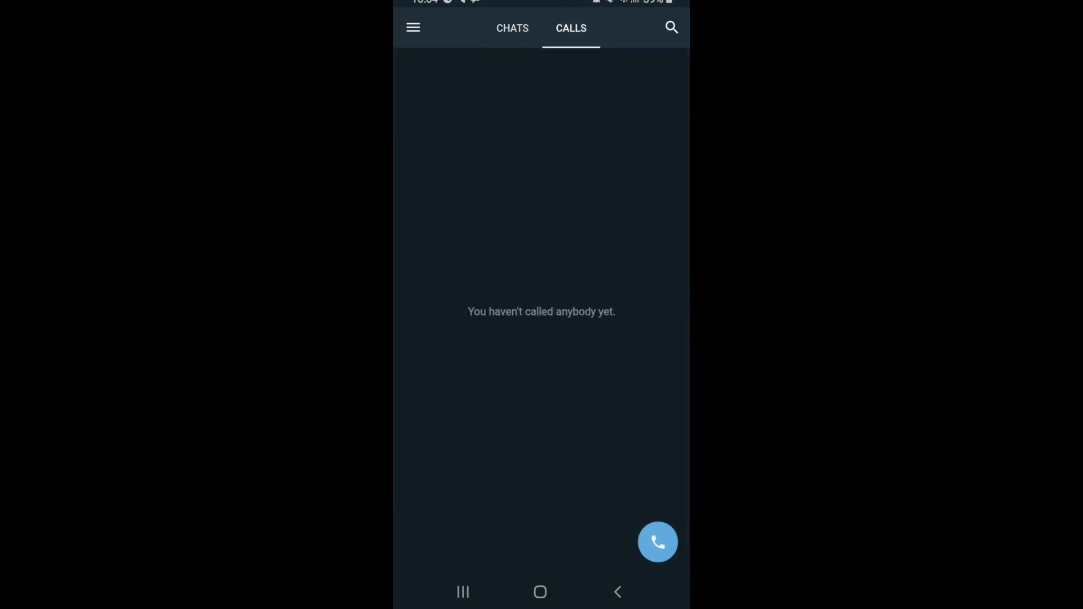
left_click(512, 28)
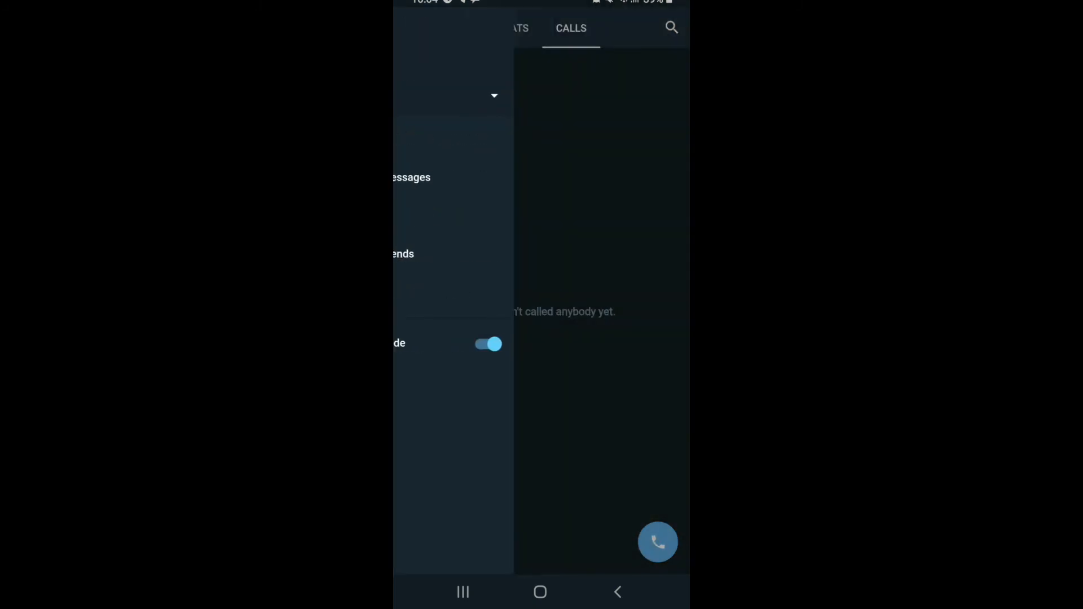
left_click(413, 27)
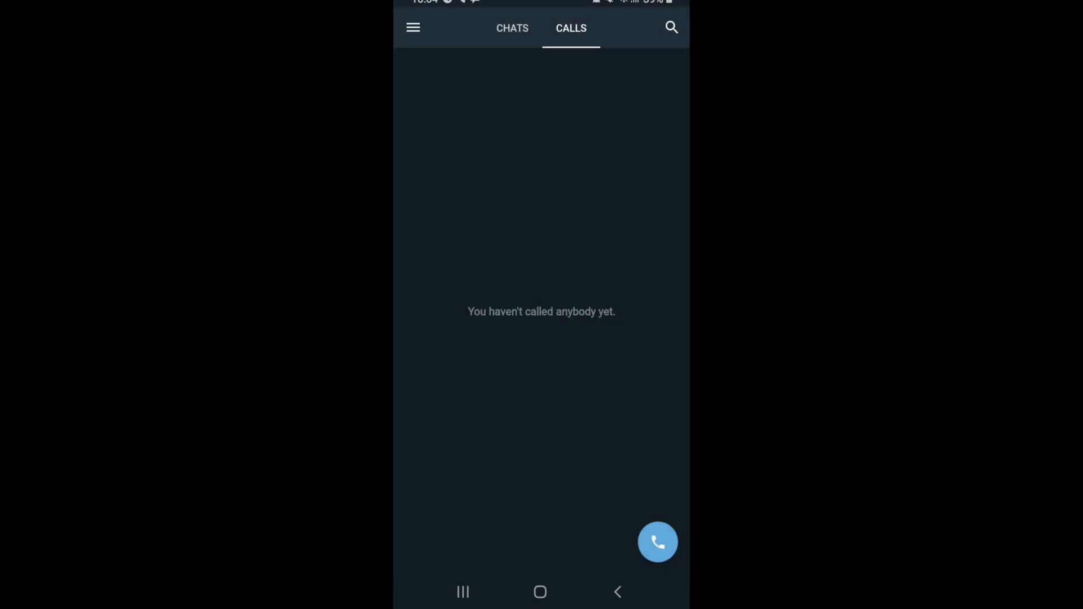